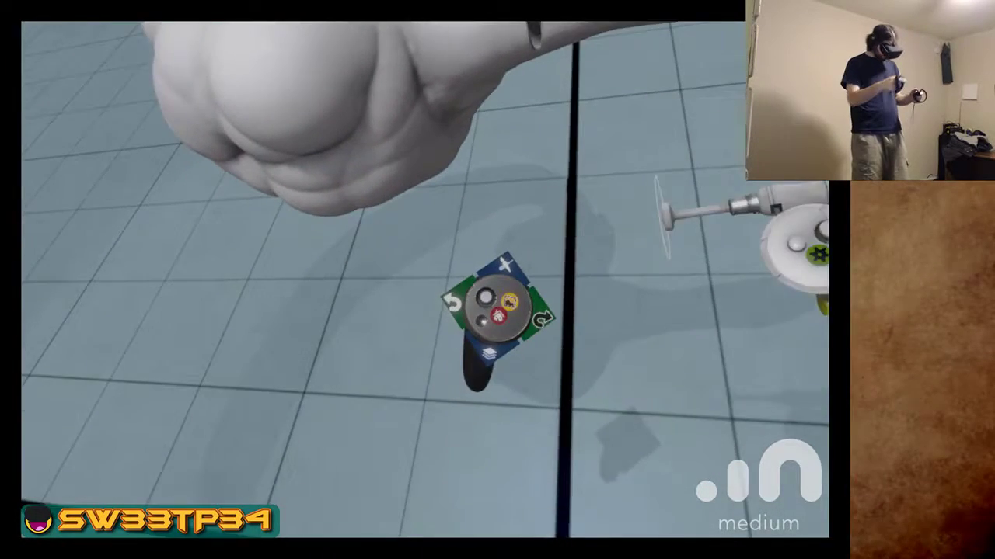
Pick the Flatten tool from the radial sculpting tool menu
left_click(493, 303)
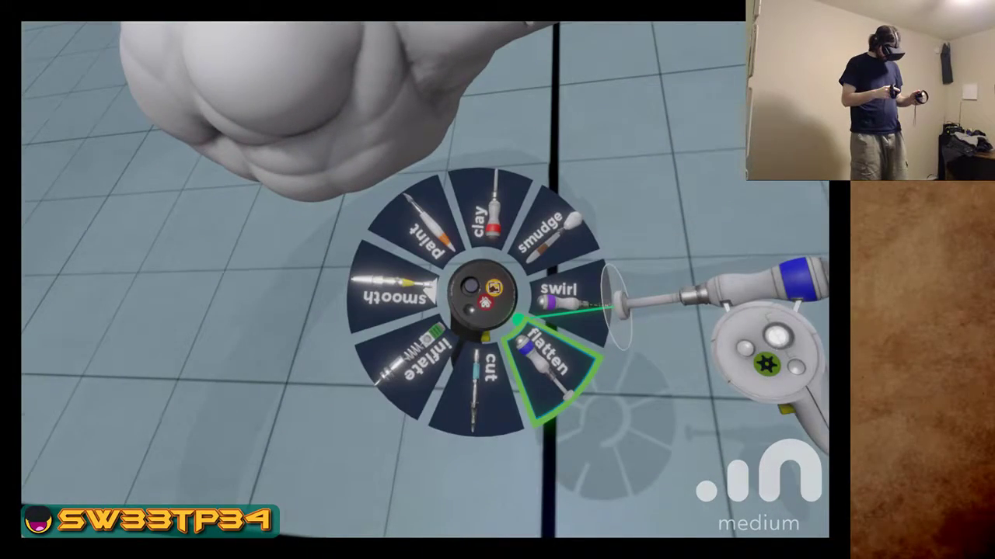